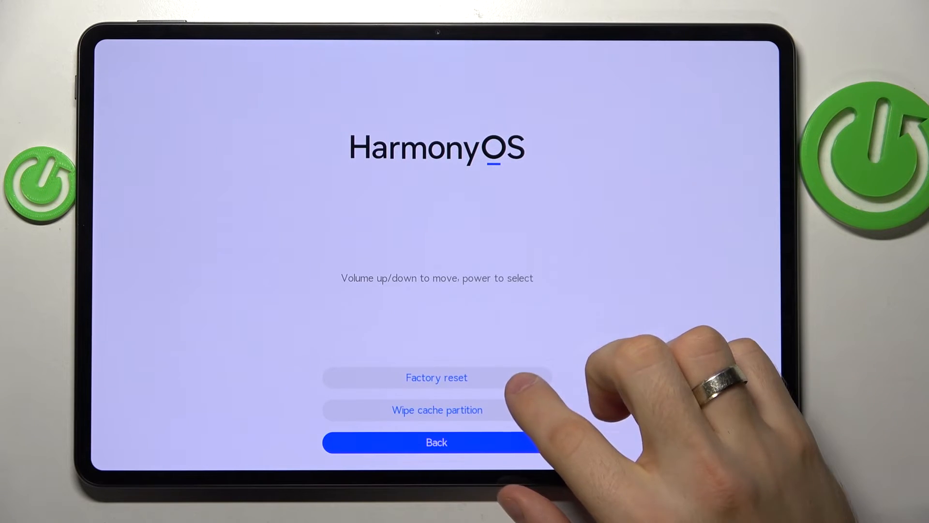
Start Factory reset, enter 'yes' in the warning field, and confirm wiping all user data
left_click(436, 378)
type("y")
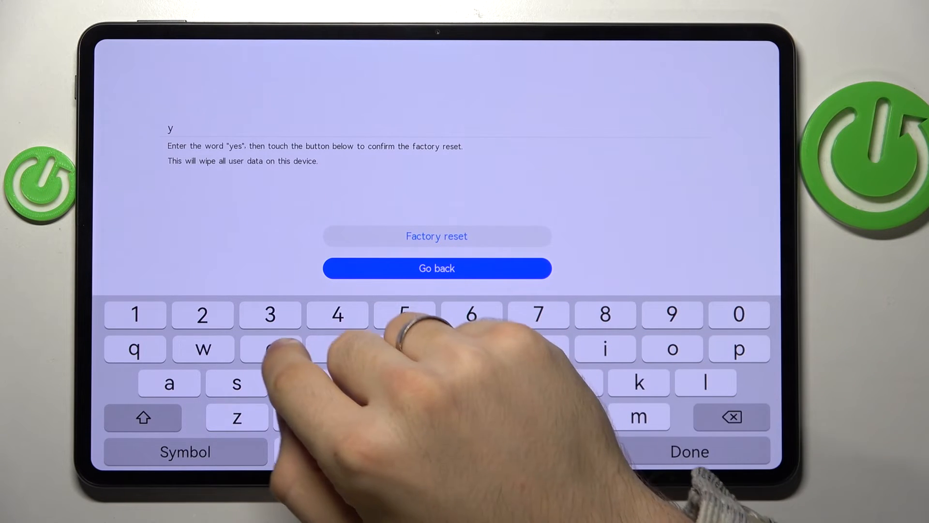
type("es")
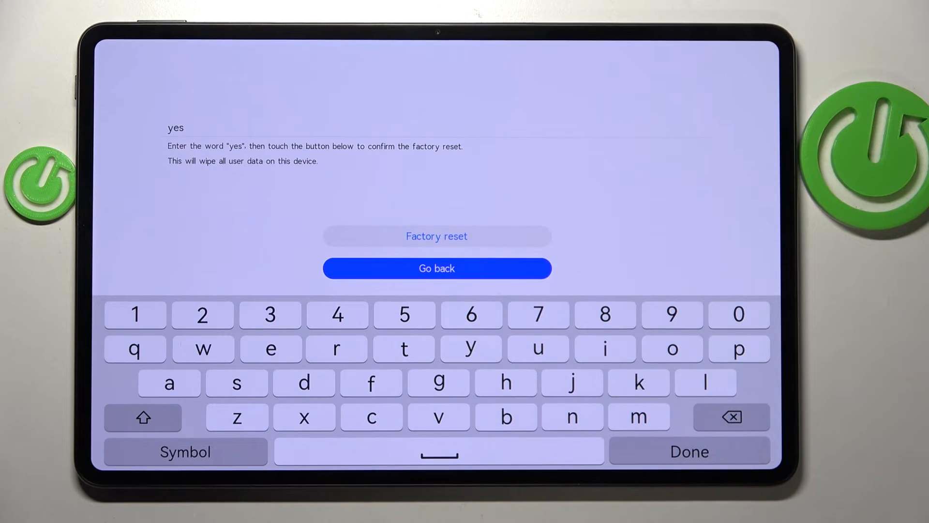
left_click(436, 235)
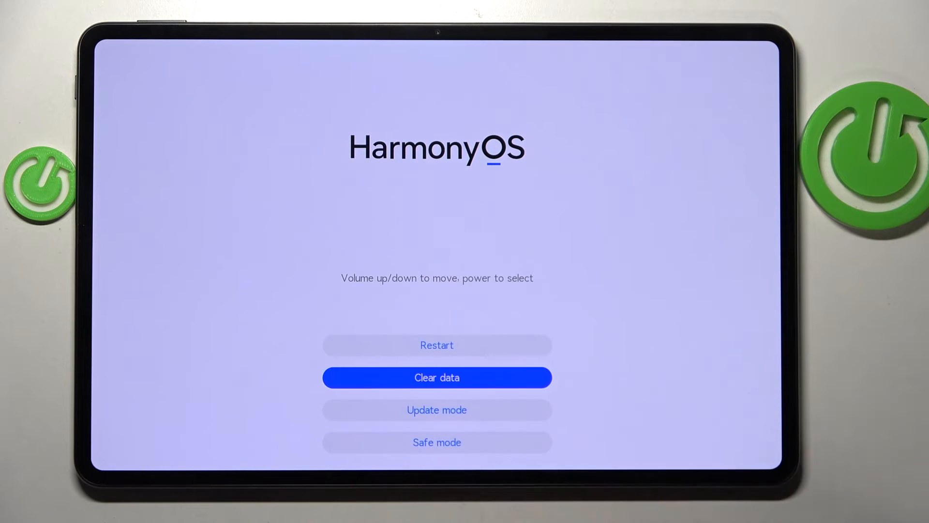
Choose Restart from the recovery menu to reboot into the HUAWEI boot screen
left_click(436, 377)
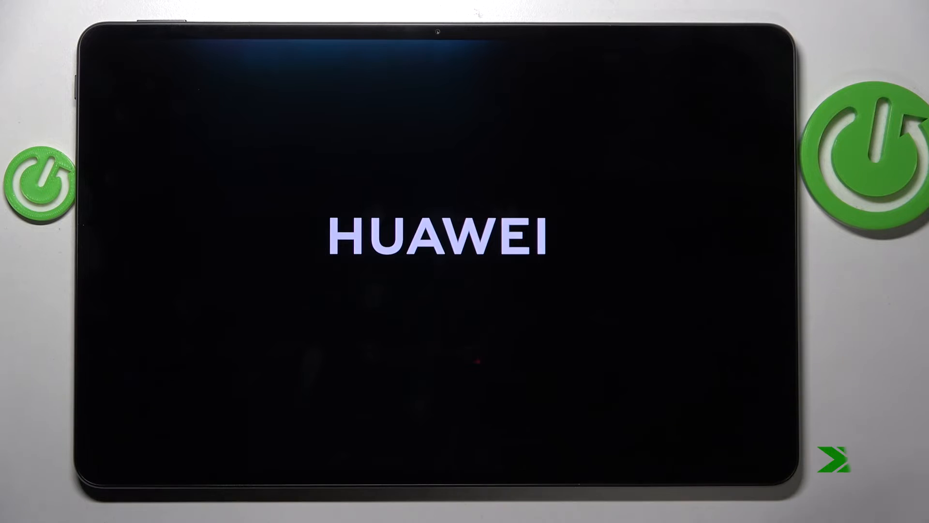